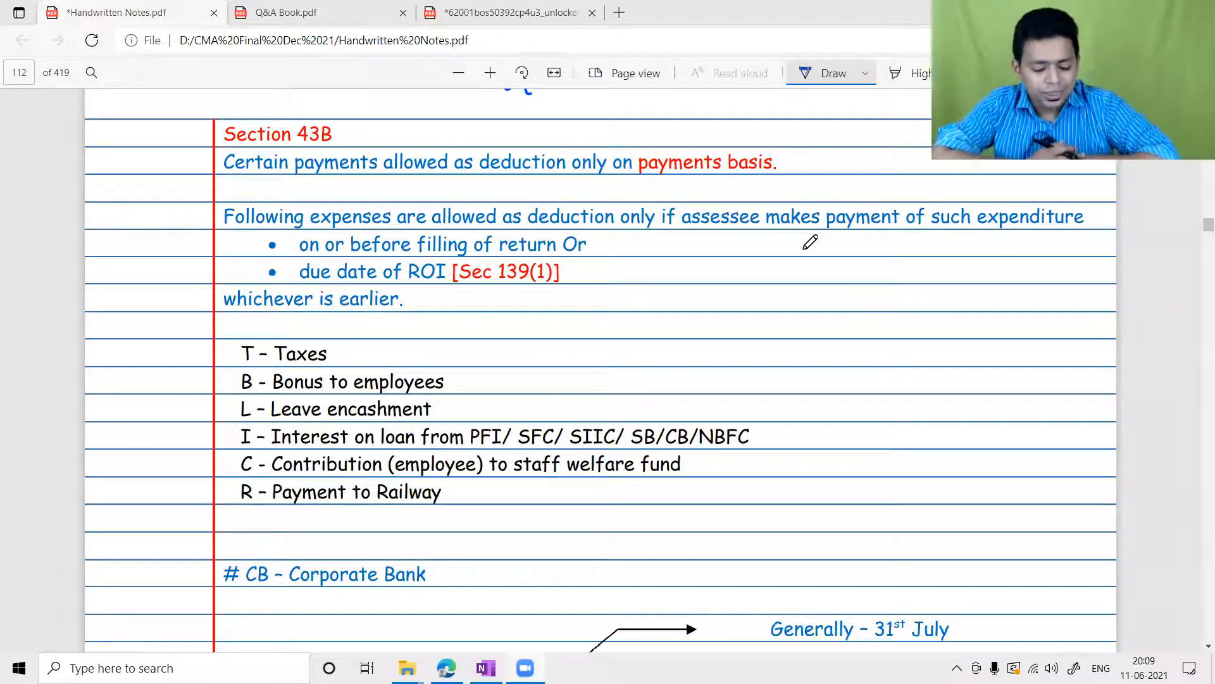
# - Ink the notes in blue: underline key words, circle 'payments basis', tick PFI/SFC/SIIC and bracket the T-B-L-I-C-R list
pyautogui.moveTo(223, 145); pyautogui.dragTo(333, 146)
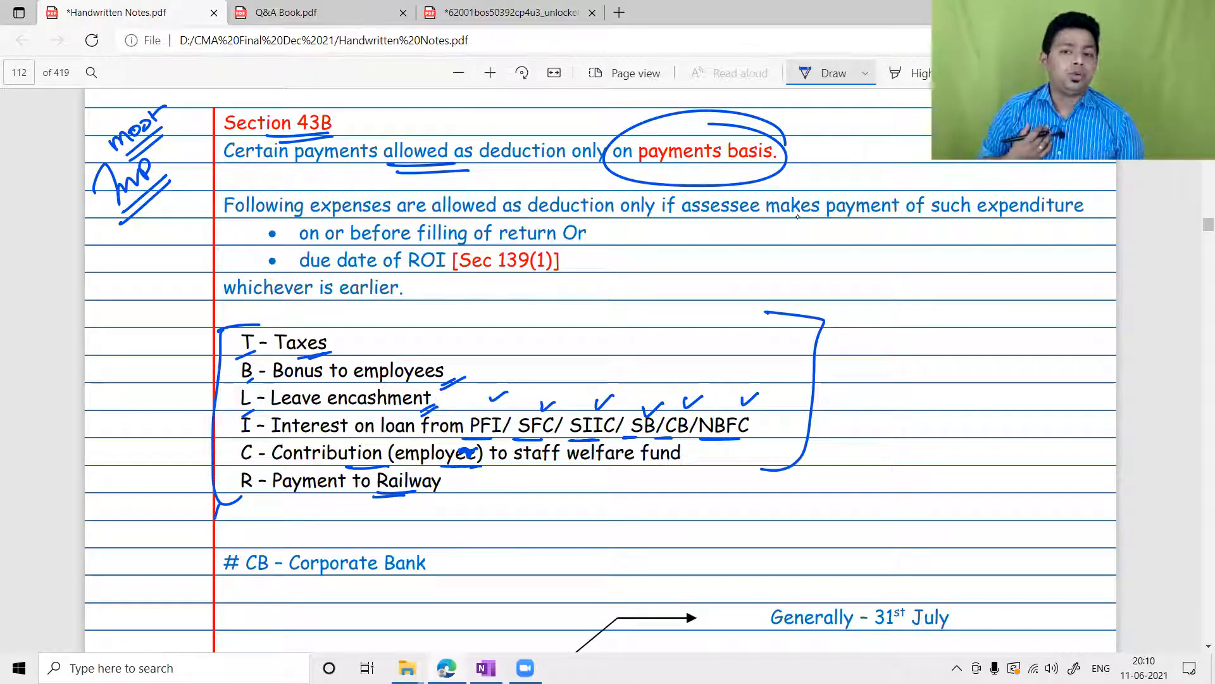
# - Draw a horizontal blue timeline on the empty lines, labelled A'20 at one end and M'21 at the other
pyautogui.scroll(-3)
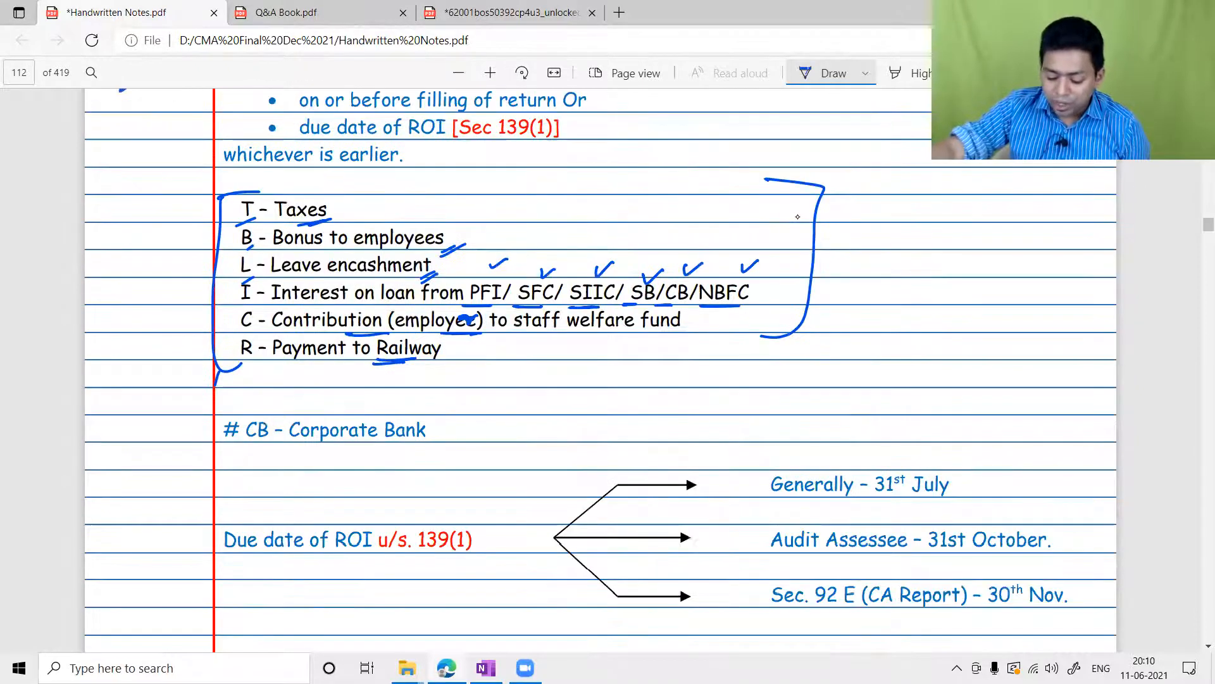
pyautogui.scroll(-3)
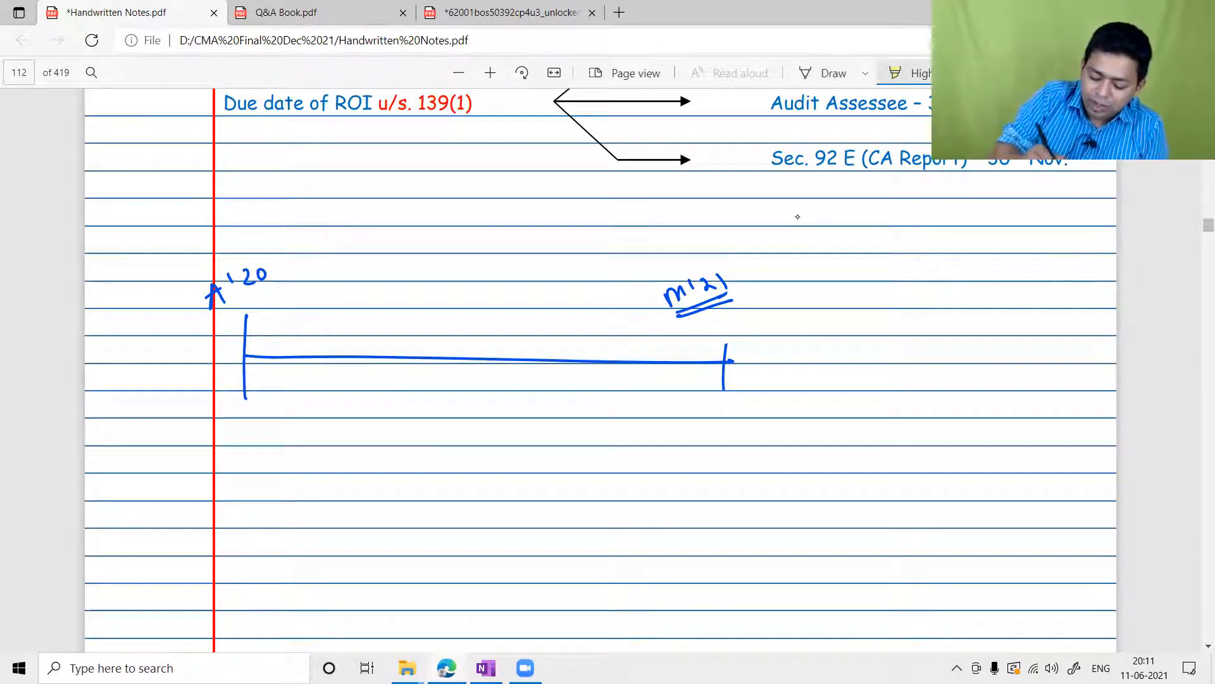
# - Hatch the timeline in yellow highlight, circle M'21 and note Dec'21 beside it
pyautogui.click(833, 72)
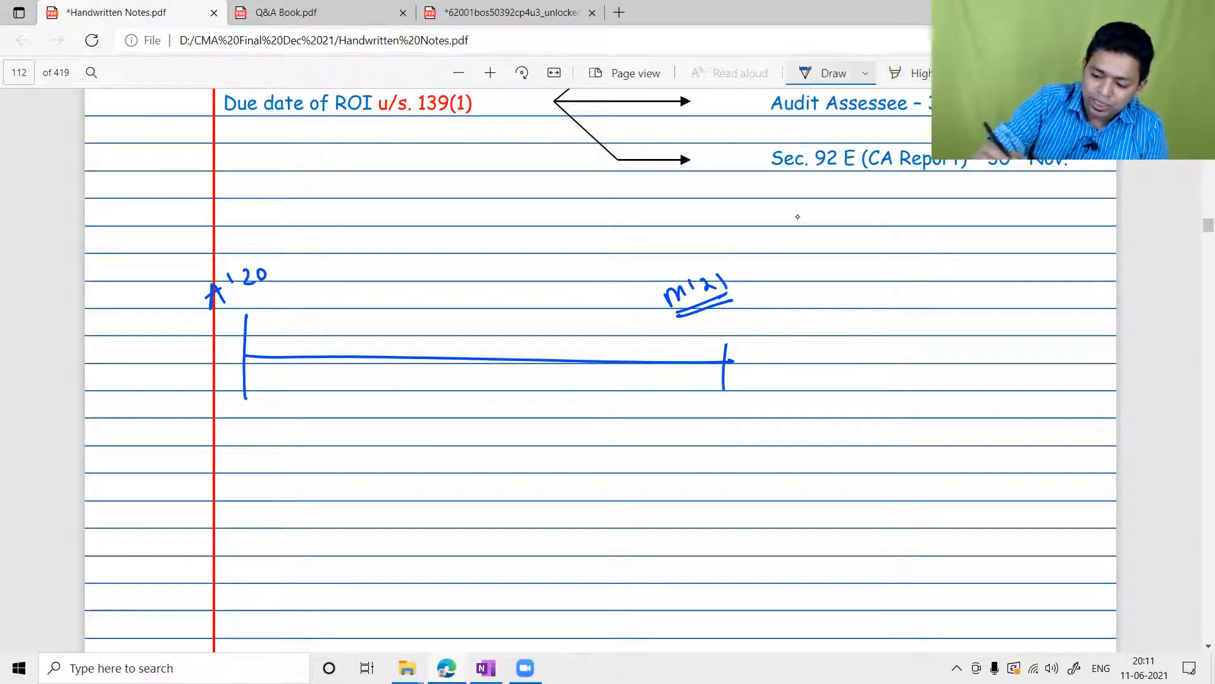
pyautogui.click(864, 74)
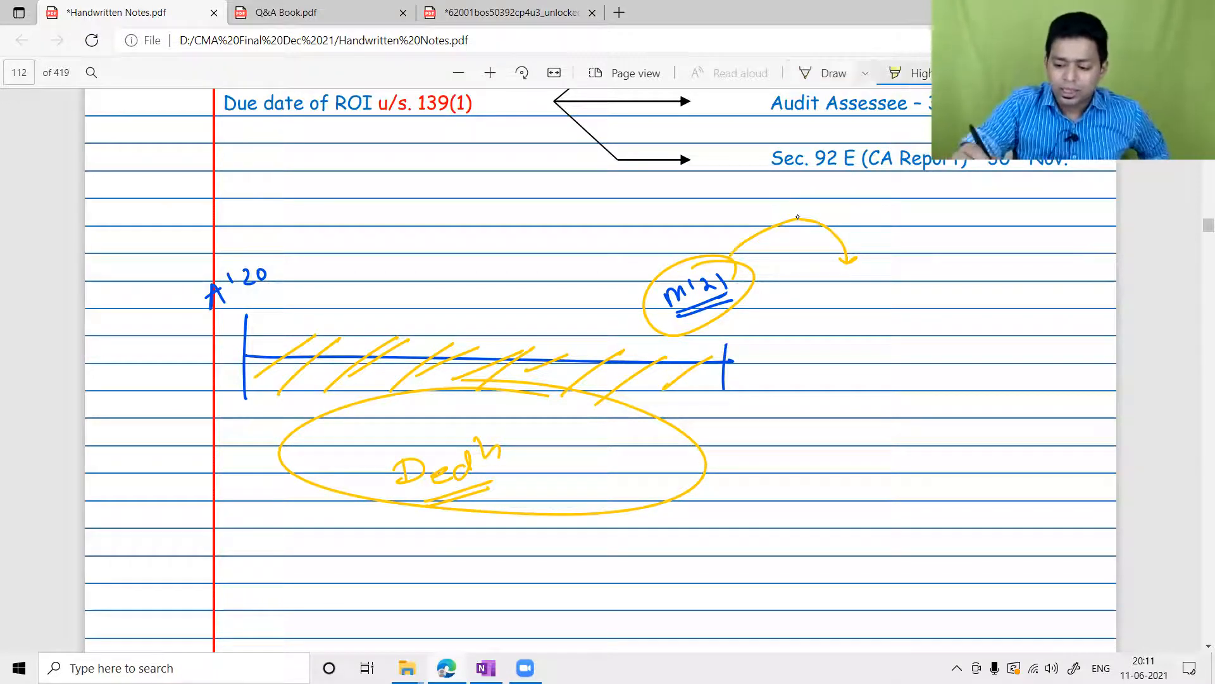
# - Back in blue ink, write the months A M J J A, 'A.Y.' and 'Before filing ROI' after the timeline
pyautogui.click(866, 74)
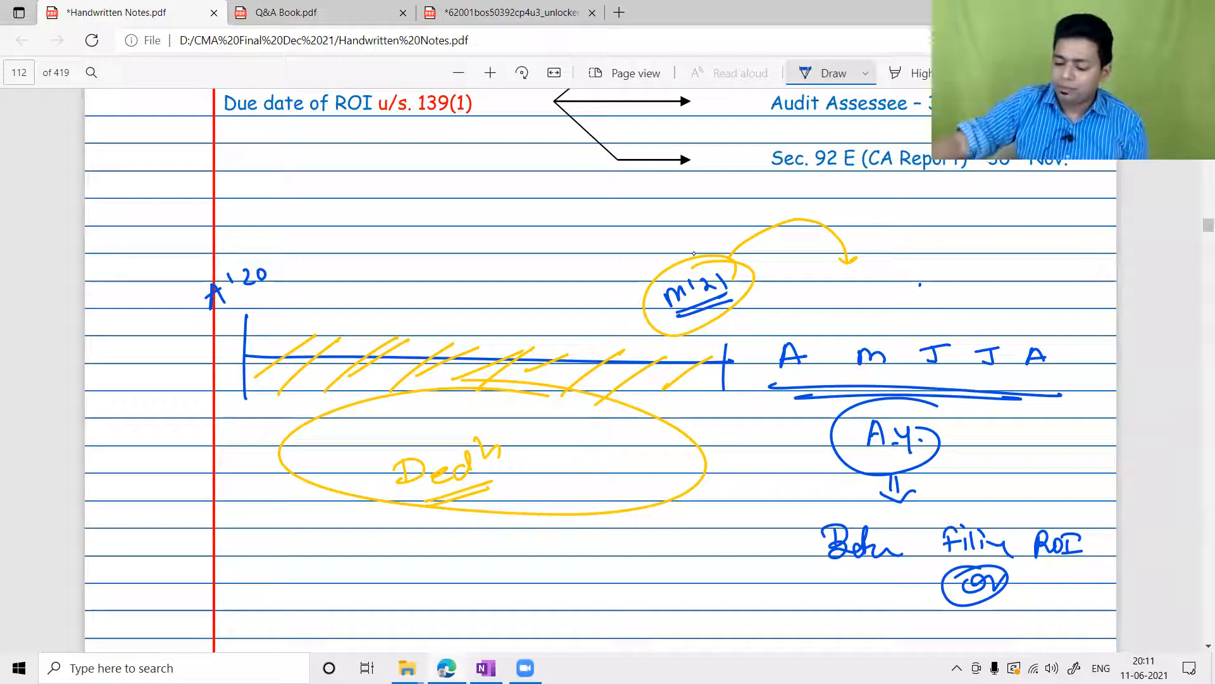
# - Write 'Due Date' under the timeline, then underline Sec. 92E and the due dates, tick Audit Assessee and box 31st October
pyautogui.scroll(-3)
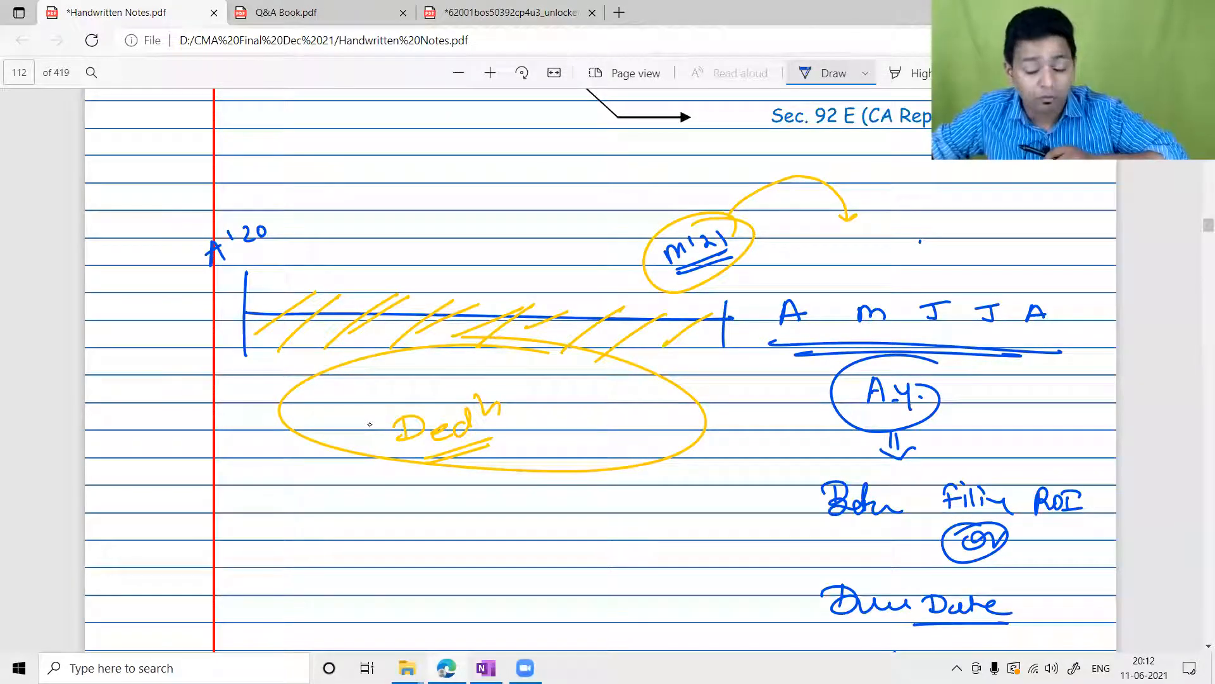
pyautogui.scroll(3)
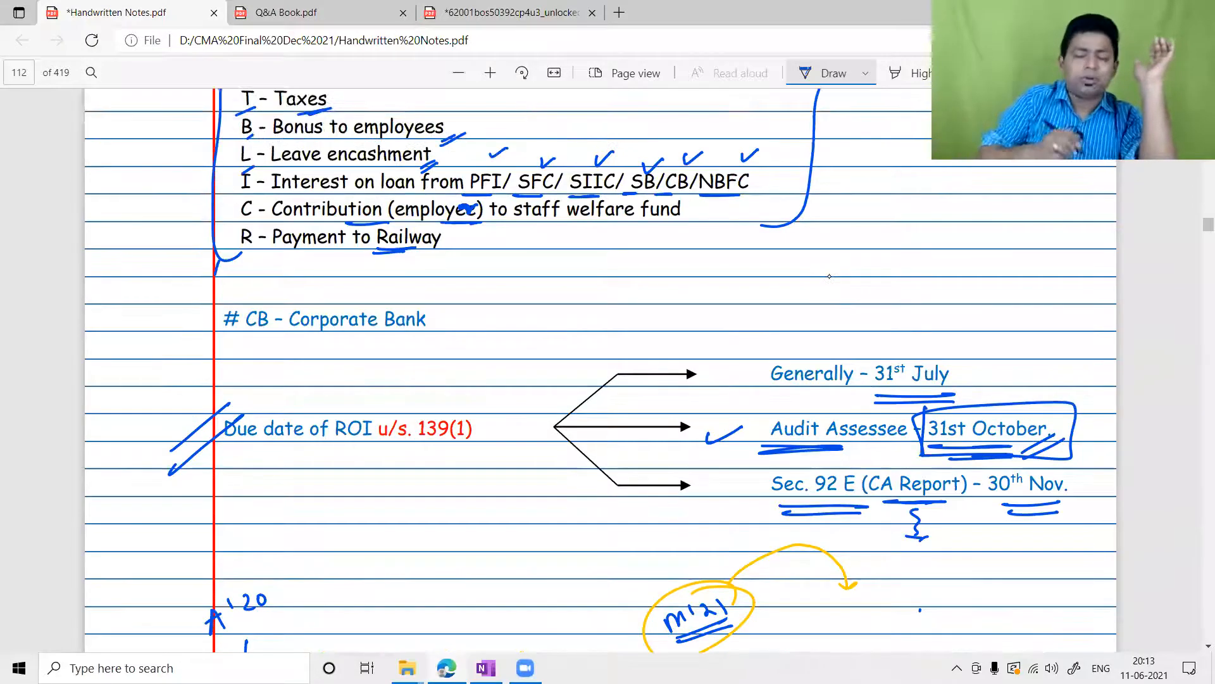
# - Circle 'u/s. 139(1)' in the chart heading, write 'u/s 139(1)' under Due Date and cross out the Dec'21 and A.Y. options
pyautogui.scroll(3)
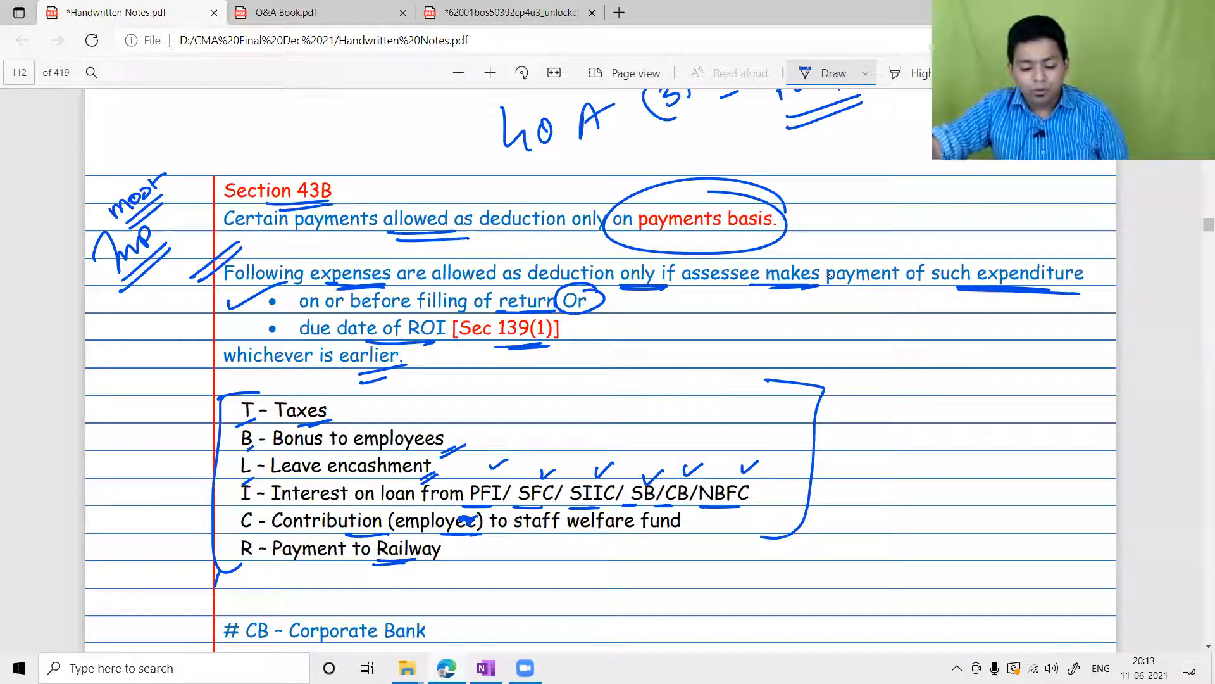
pyautogui.scroll(-3)
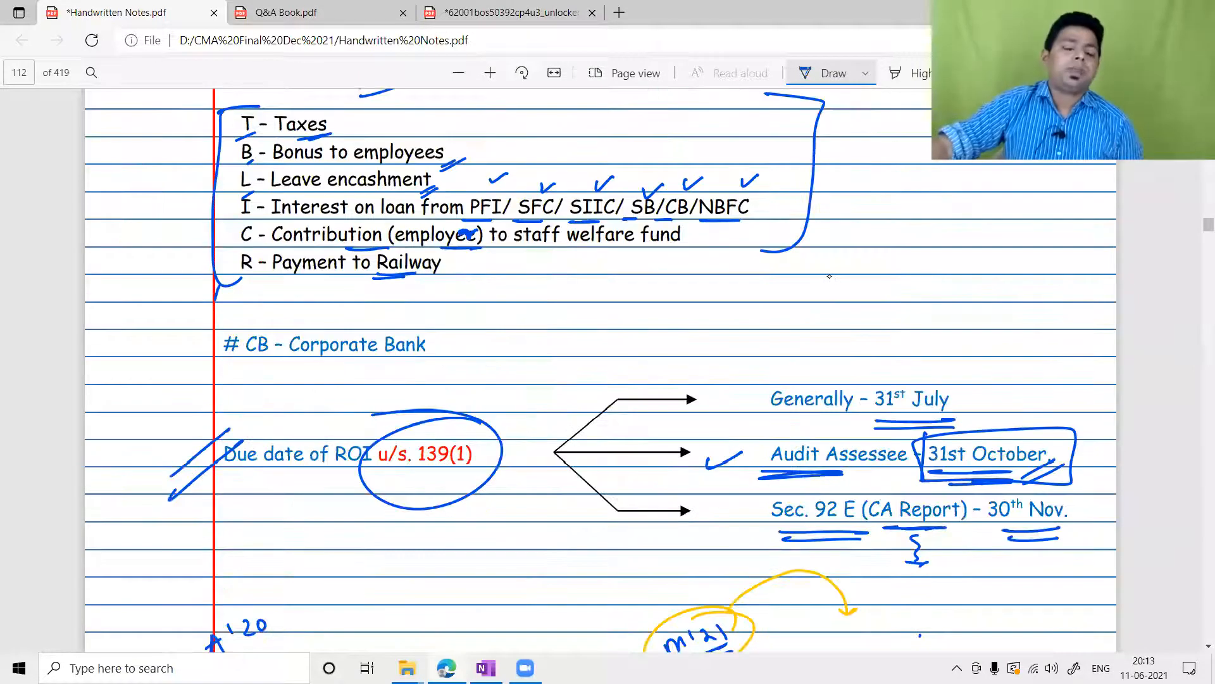
pyautogui.scroll(-3)
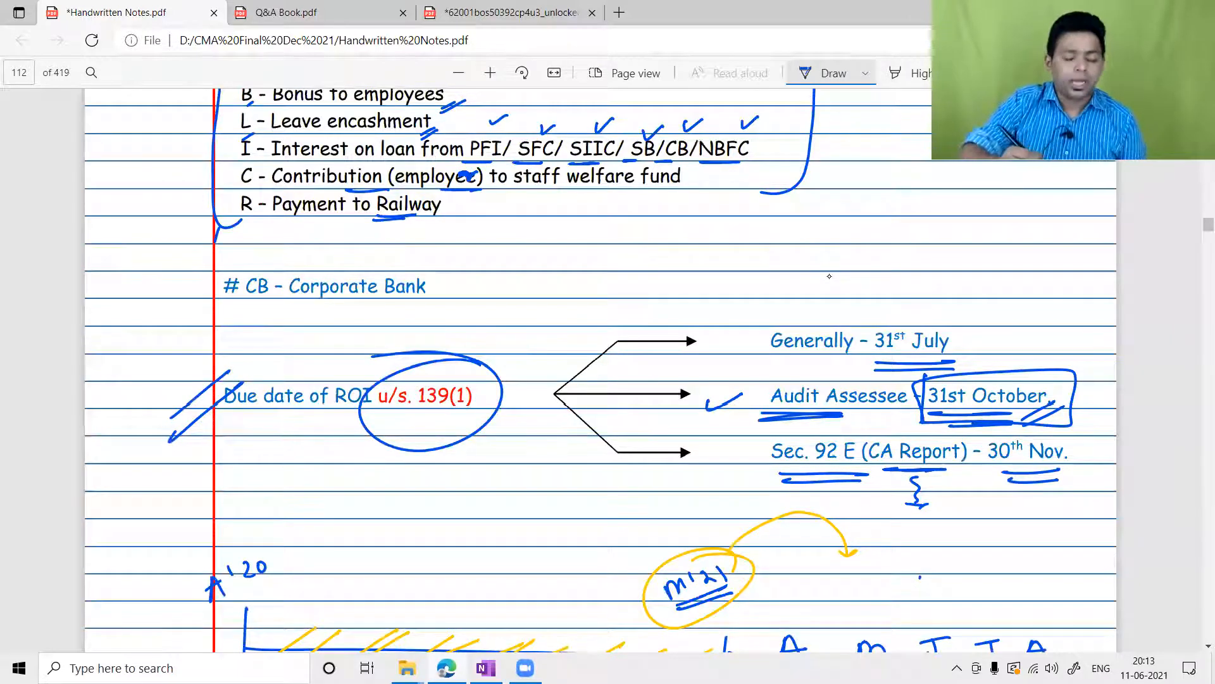
pyautogui.scroll(-3)
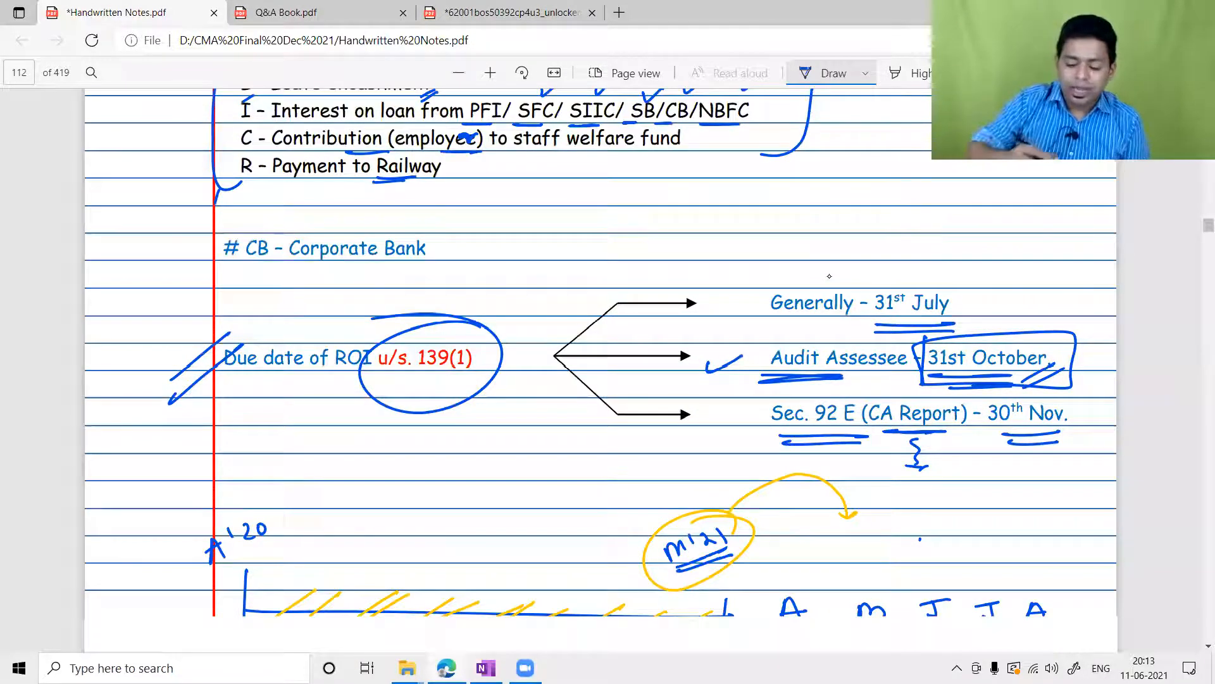
pyautogui.scroll(-3)
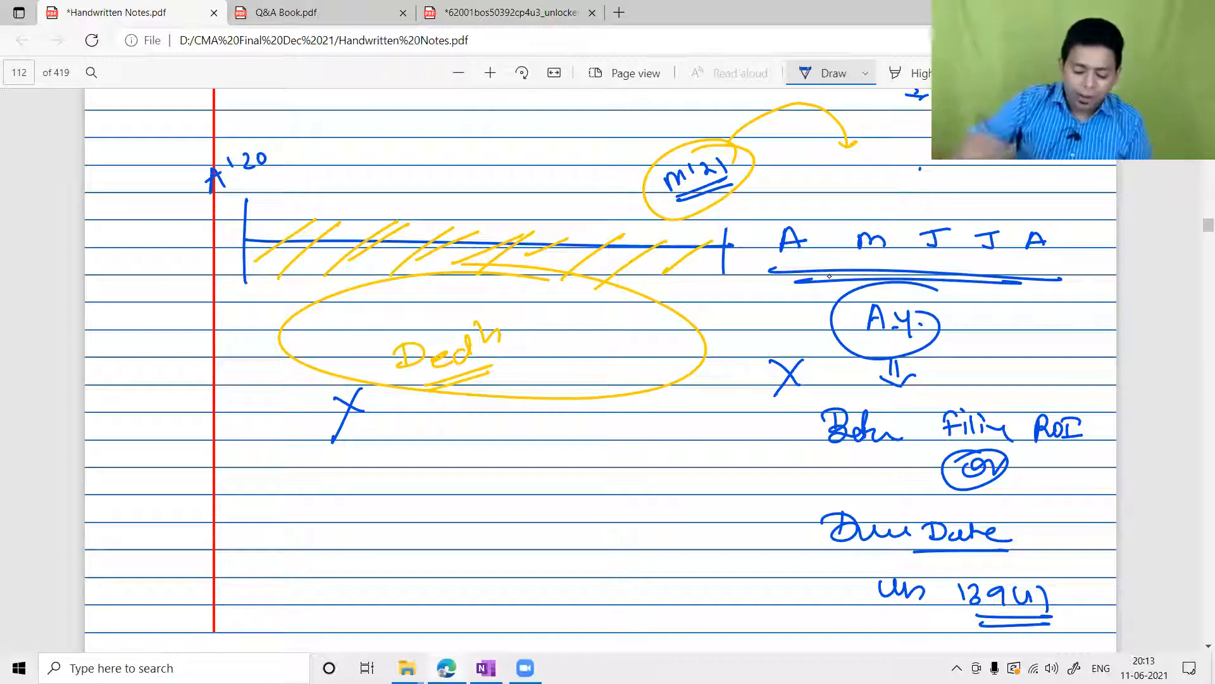
# - At the foot of page 30 write 'Amt = 2yr' with an arrow to 'yr of payment' in blue
pyautogui.scroll(-3)
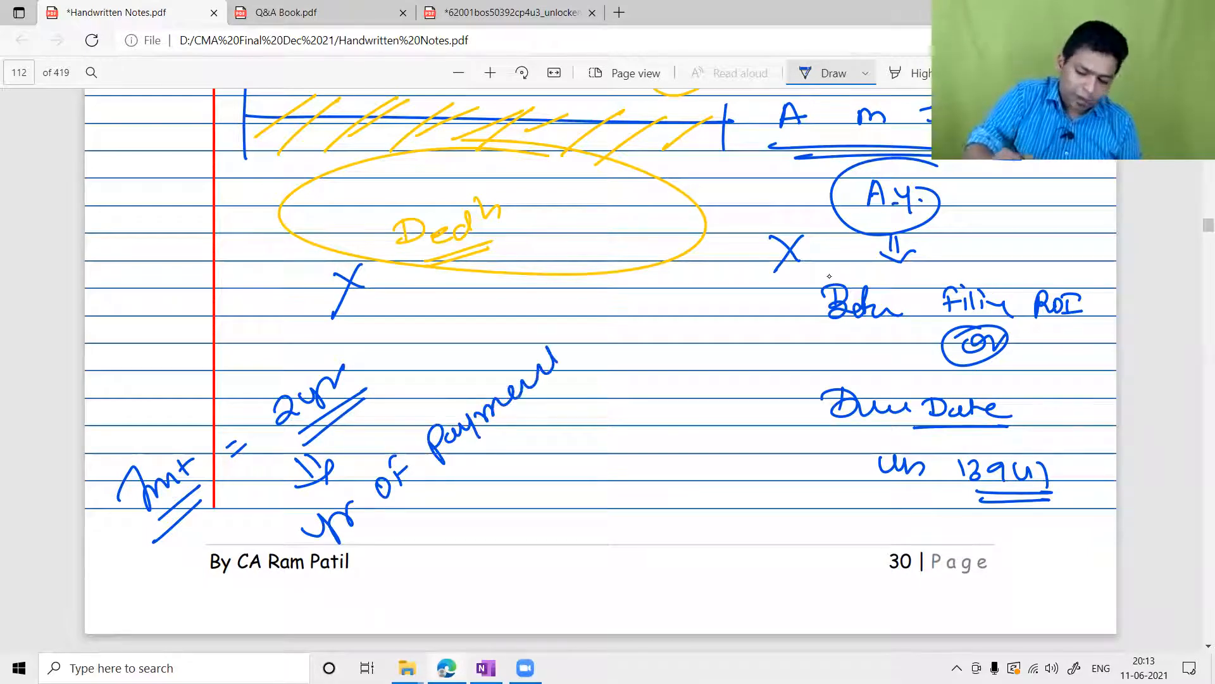
pyautogui.click(865, 72)
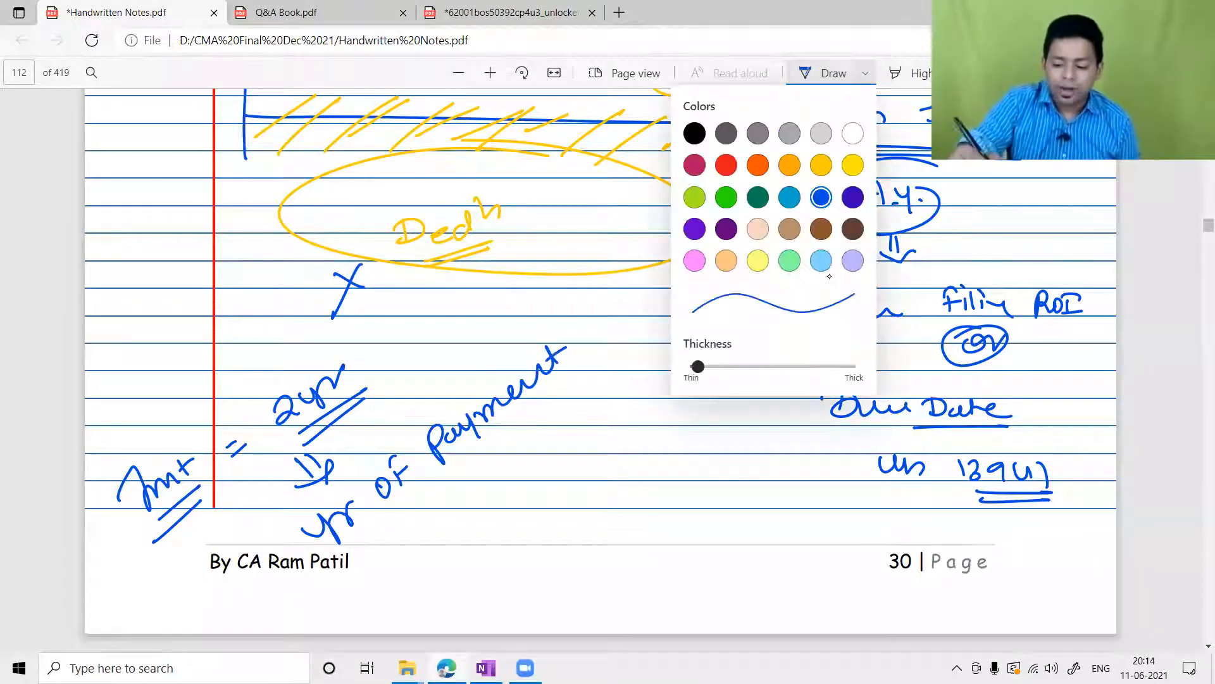
# - In red ink, write '(Temporary Disallowance)' beside the year-of-payment note and underline it
pyautogui.click(726, 165)
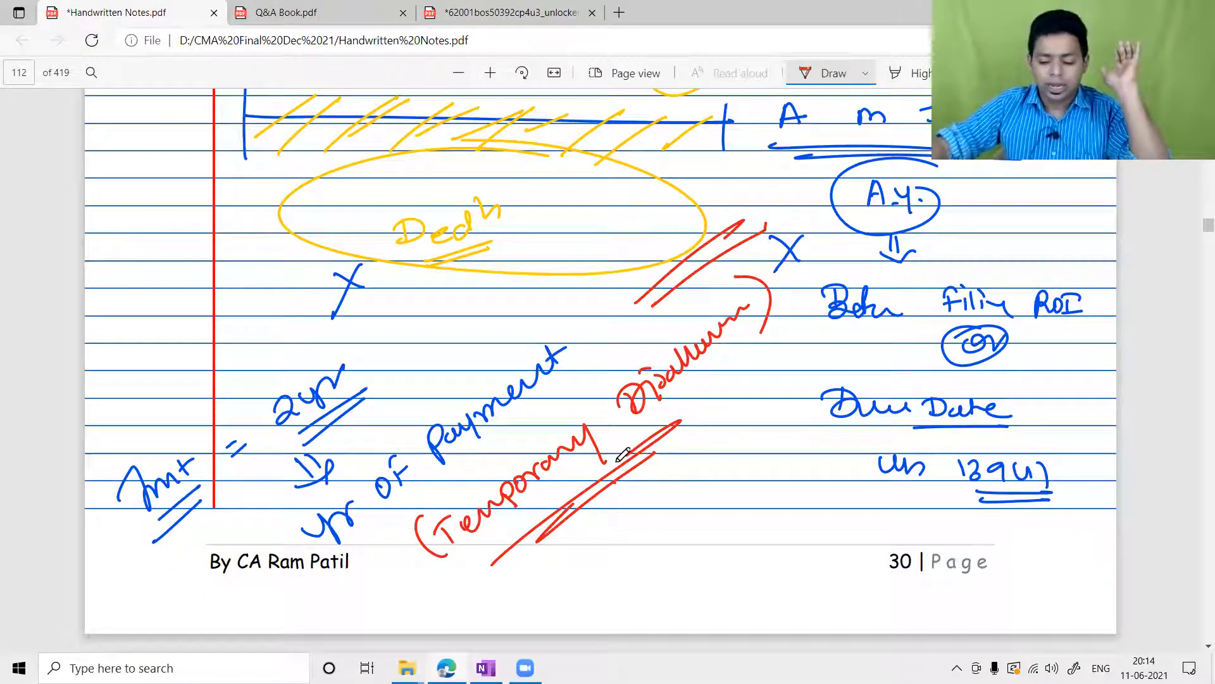
pyautogui.scroll(3)
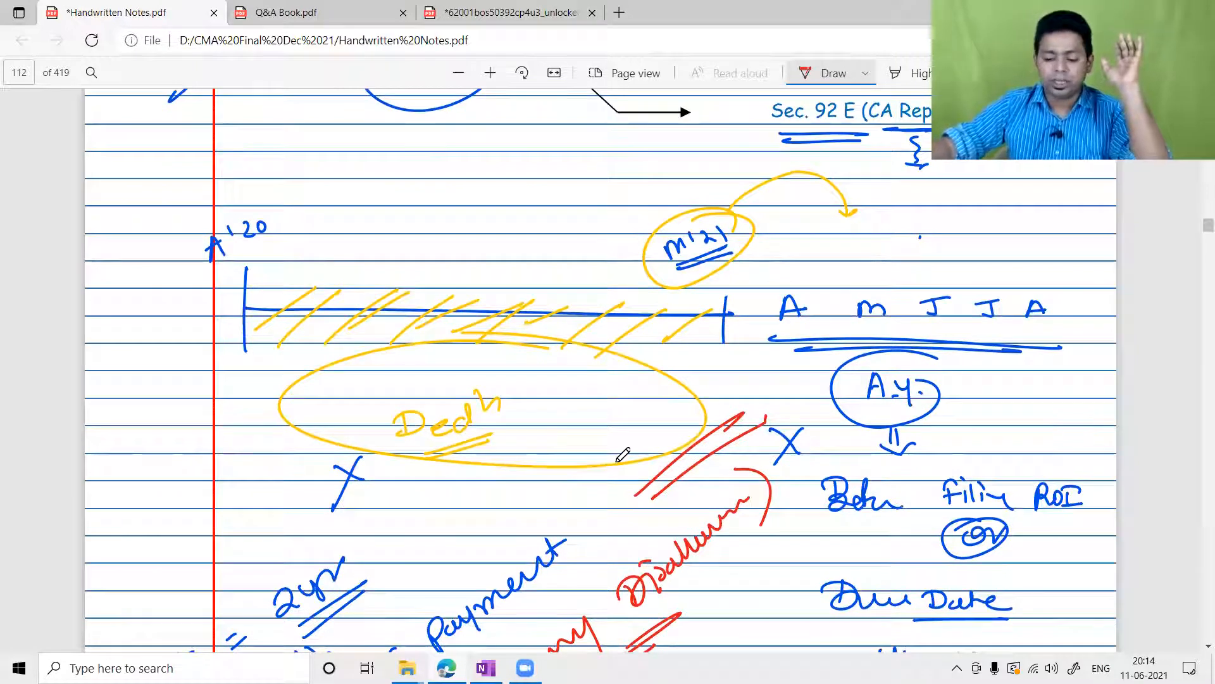